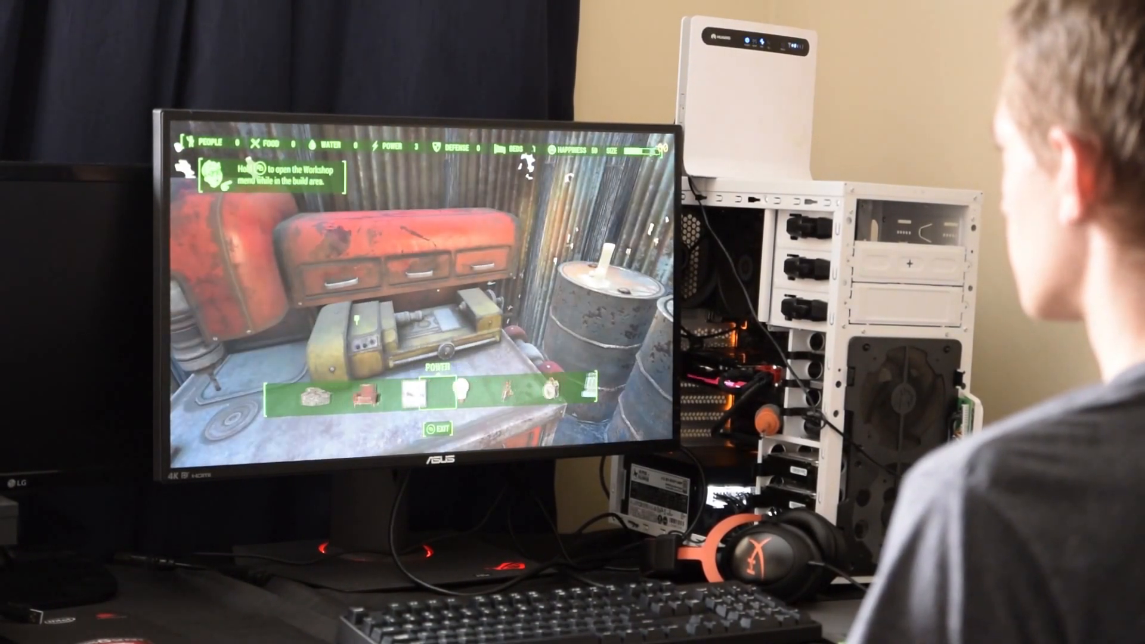
- Leave the gameplay footage to show the retailer's ASUS ROG Swift PG27AQ listing at R23,899.00
key("Escape")
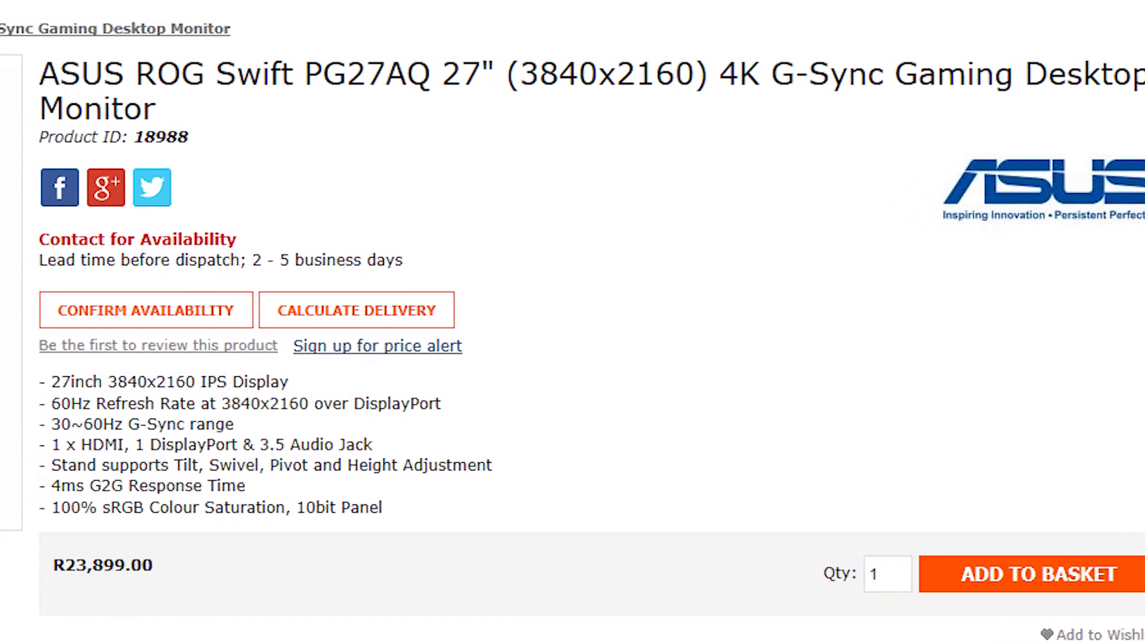
- Scroll the PG27AQ page down to the specs: 27-inch 16:9, 100% sRGB, IPS
scroll("left", 3)
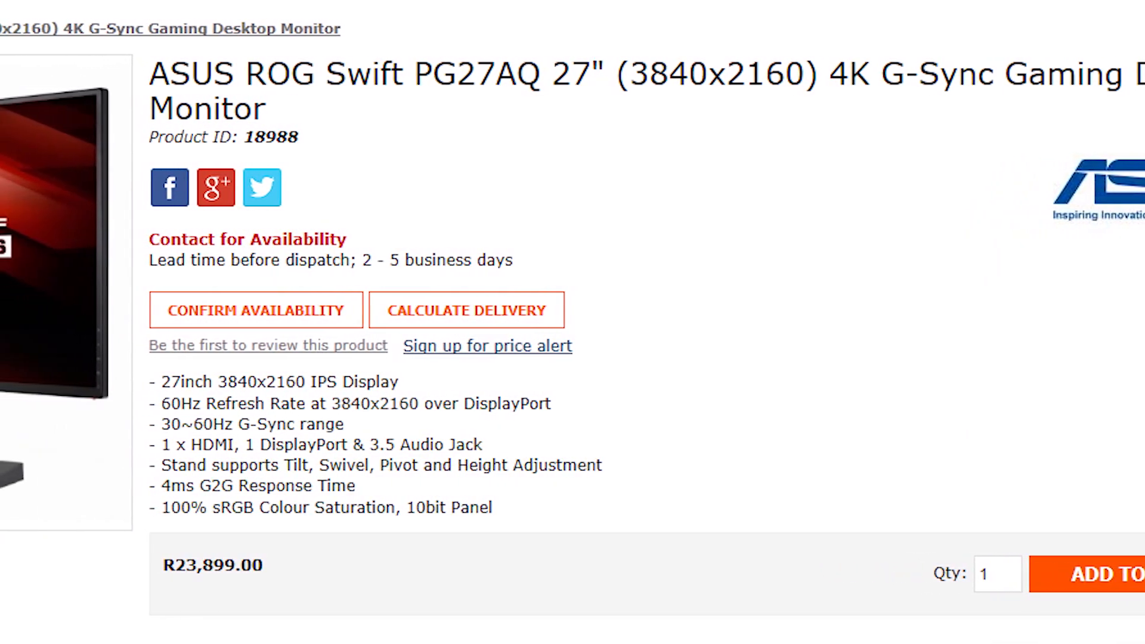
scroll("down", 3)
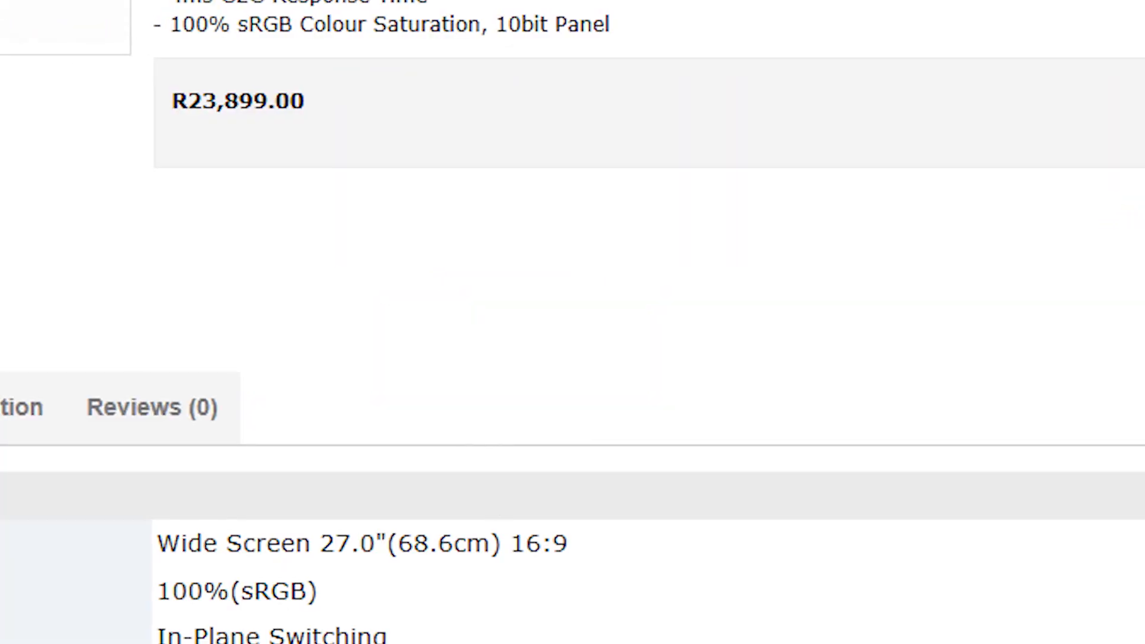
scroll("left", 3)
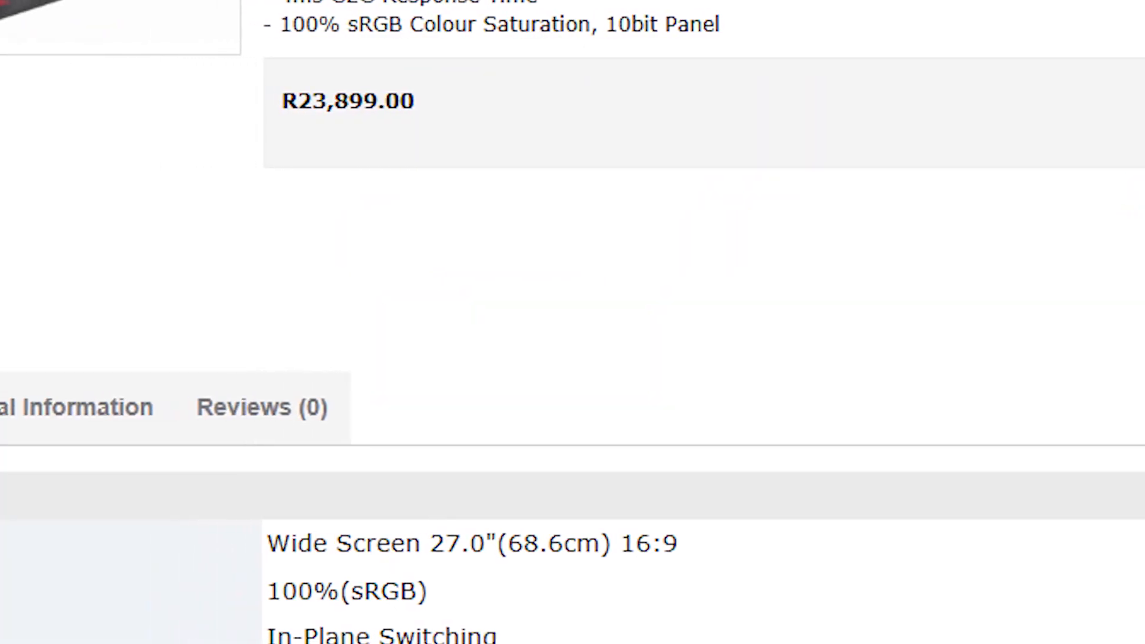